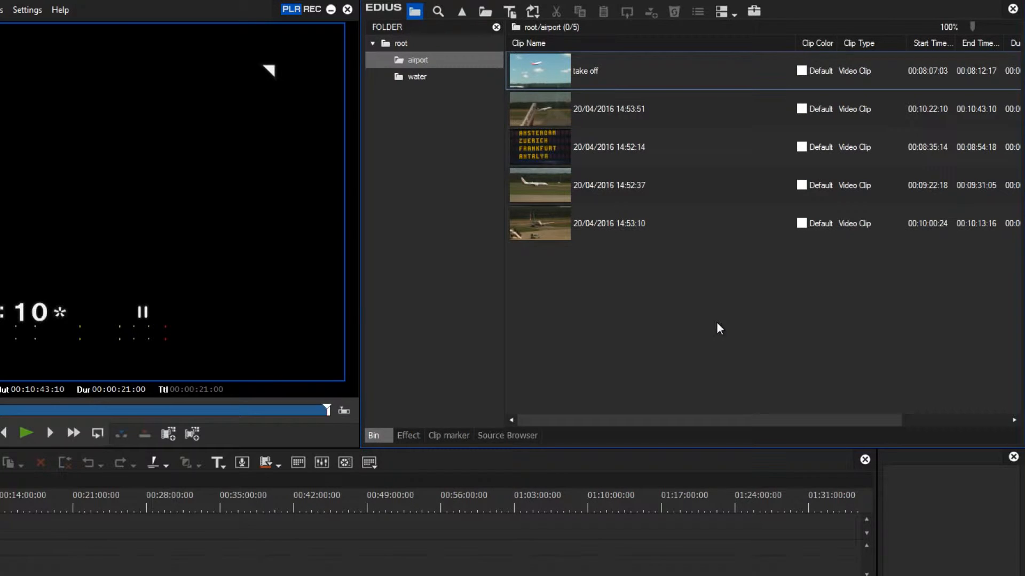
Load the 20/04/2016 14:53:51 airport clip from the bin into the Player.
click(609, 109)
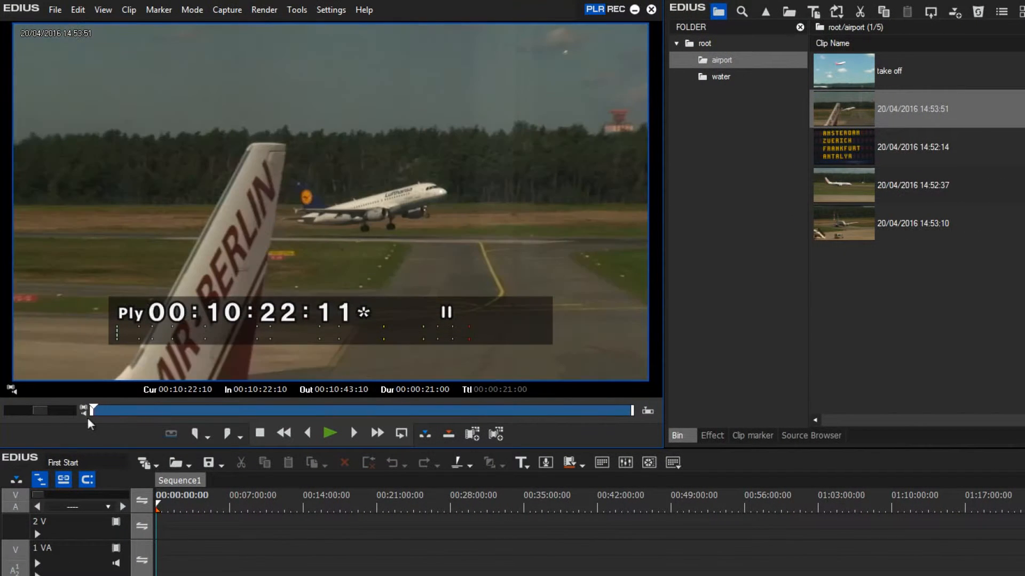
click(330, 434)
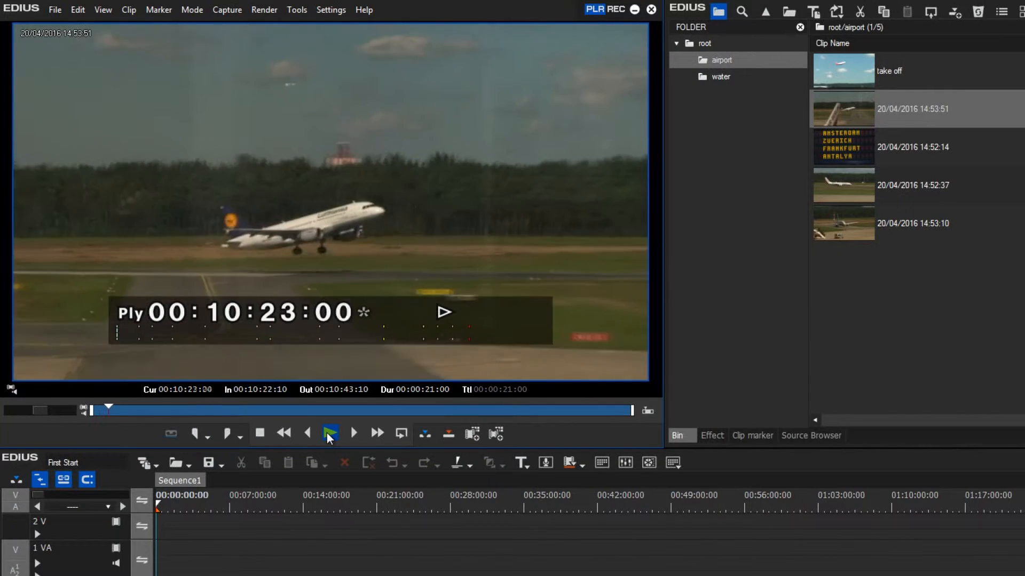
click(330, 434)
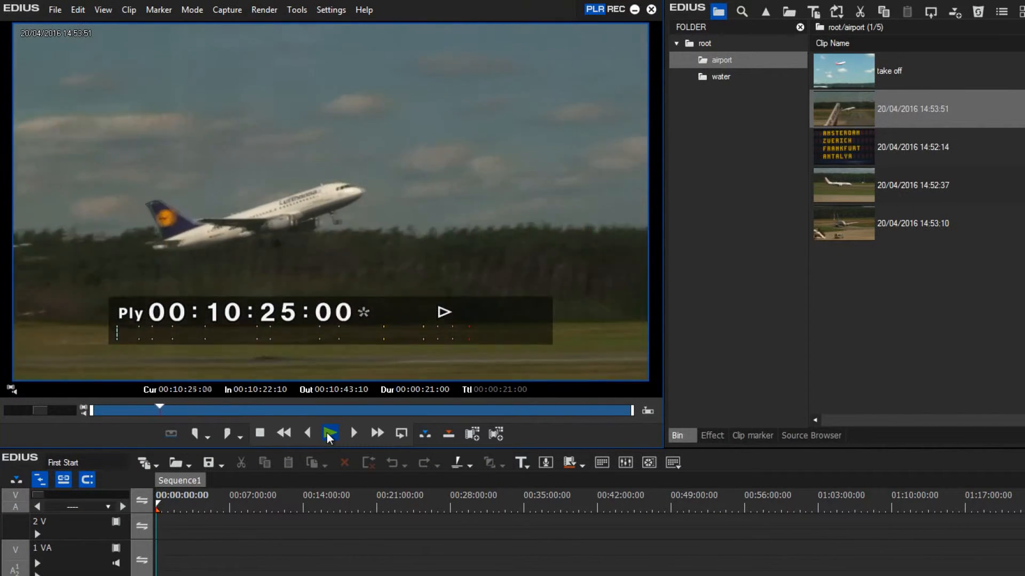
click(354, 433)
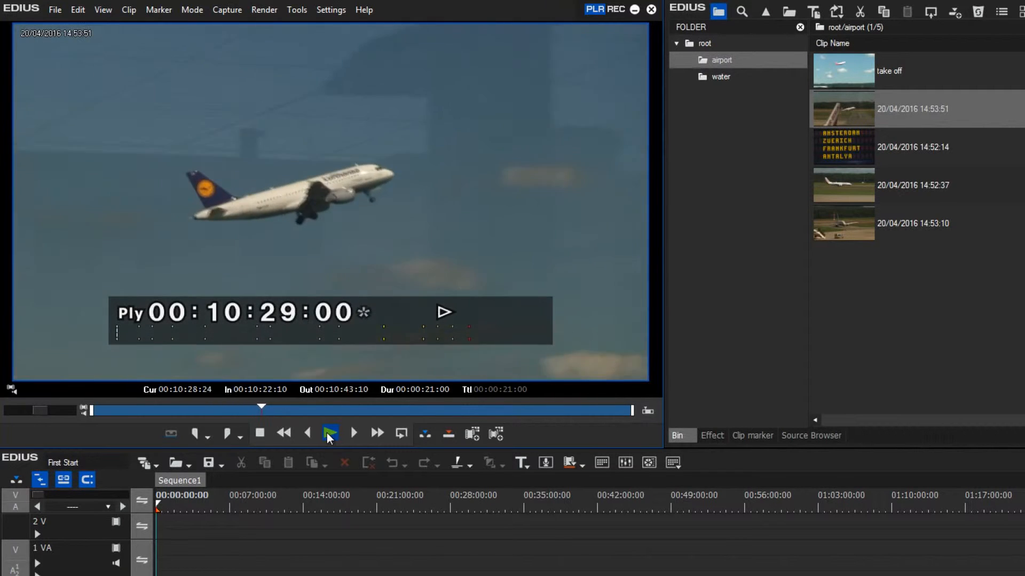
click(330, 433)
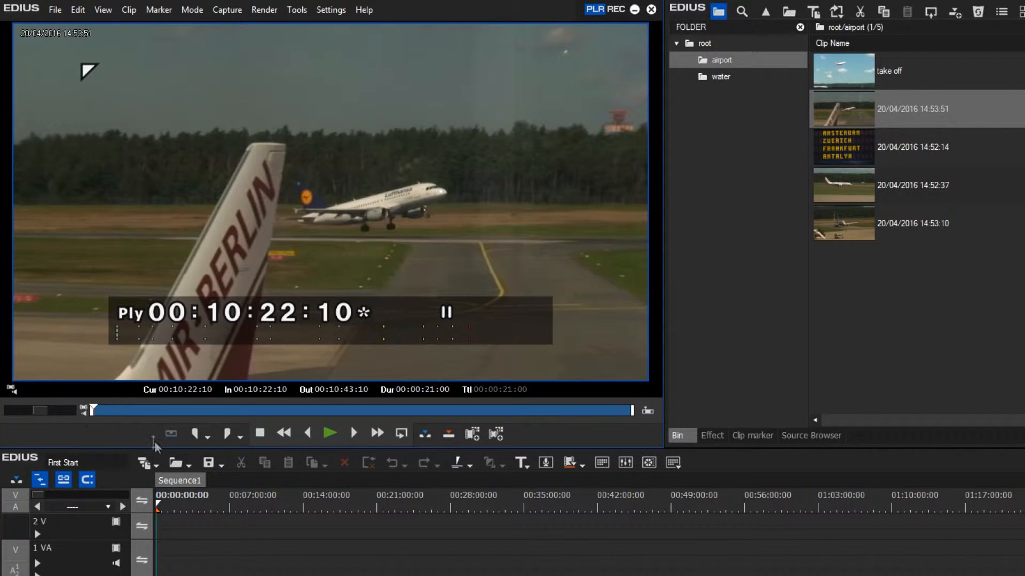
mouse_move(129, 381)
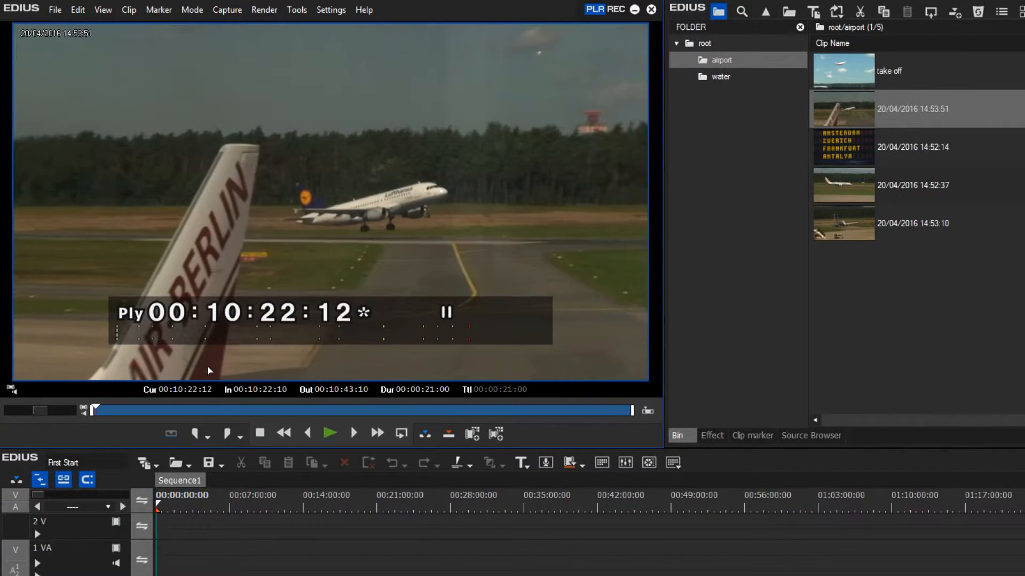
Step forward frame by frame until the timecode reads 00:10:23:00 at lift-off.
click(330, 434)
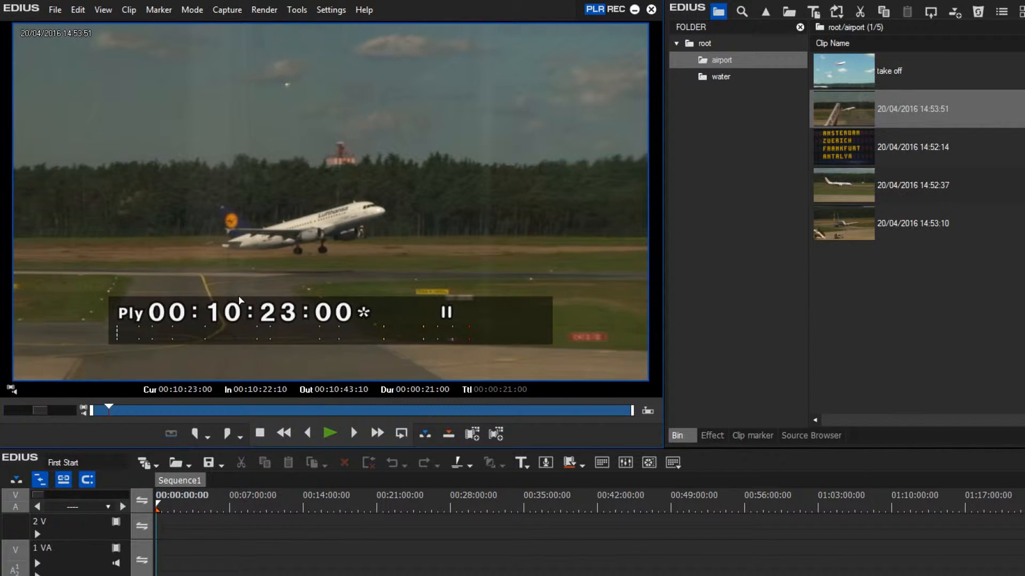
mouse_move(194, 433)
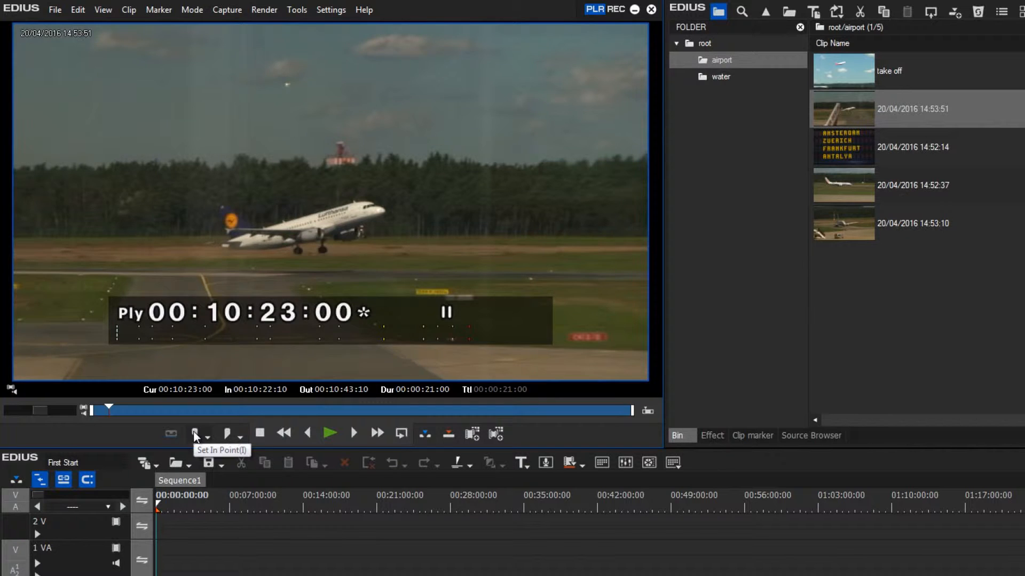
Set the In point at 00:10:23:00 and the Out point at 00:10:30:06, then scrub past it to check.
click(196, 434)
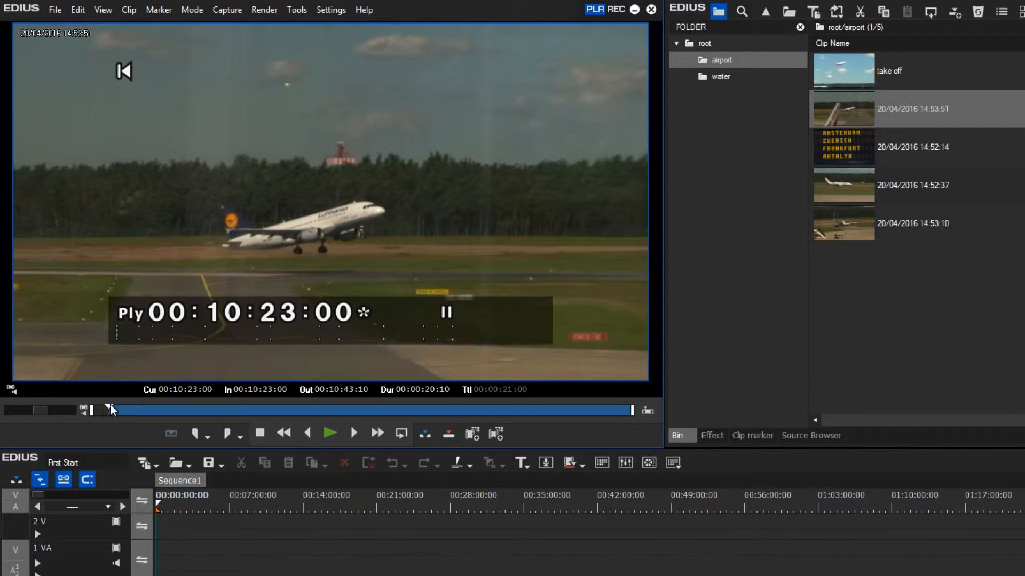
drag(111, 409, 142, 410)
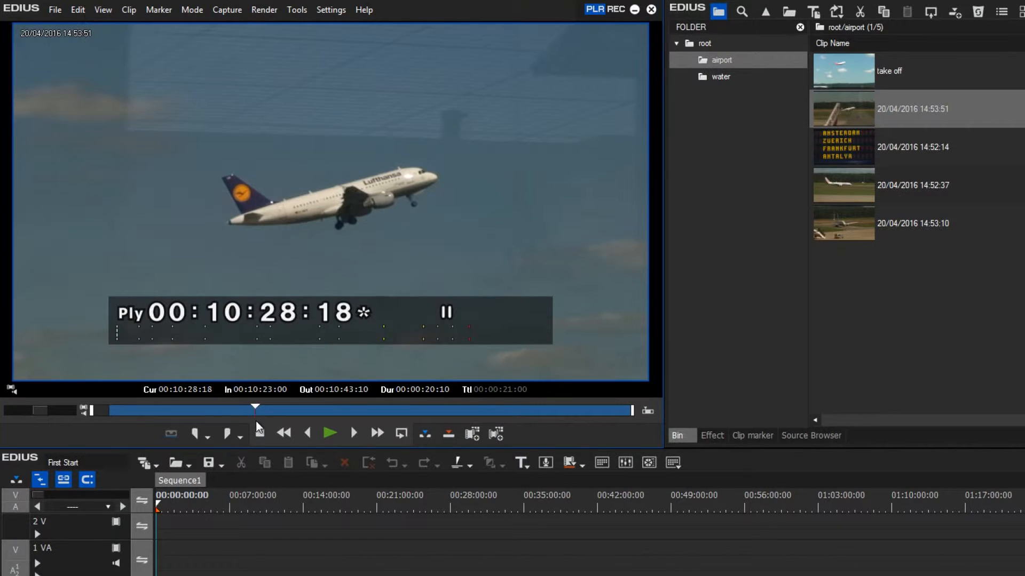
click(330, 433)
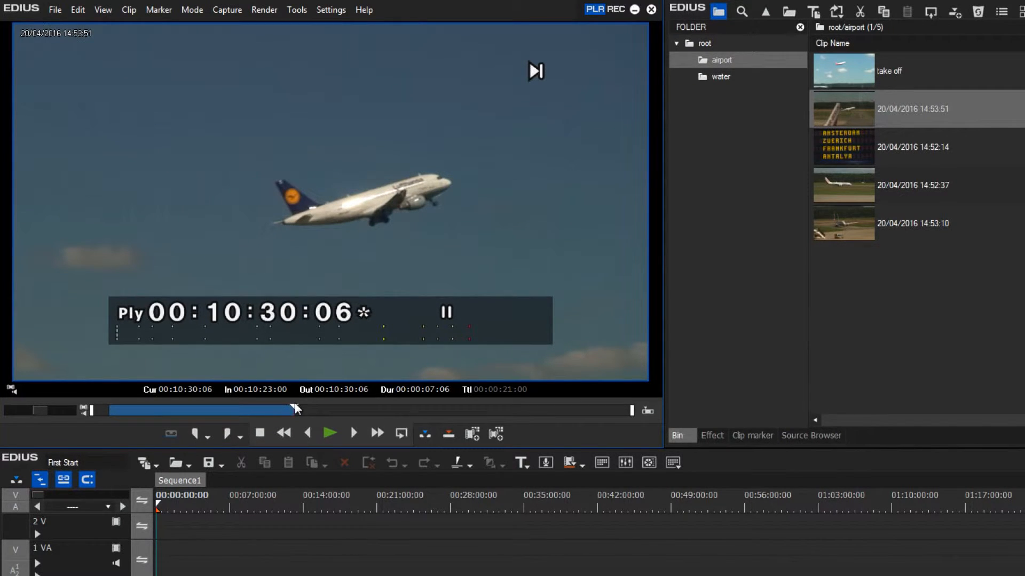
drag(295, 410, 434, 410)
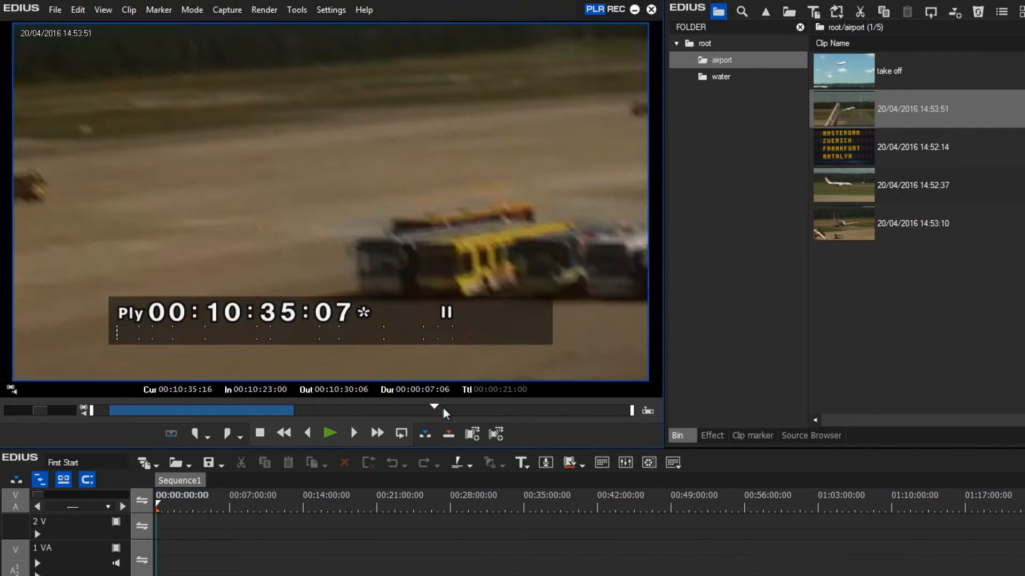
drag(435, 410, 295, 409)
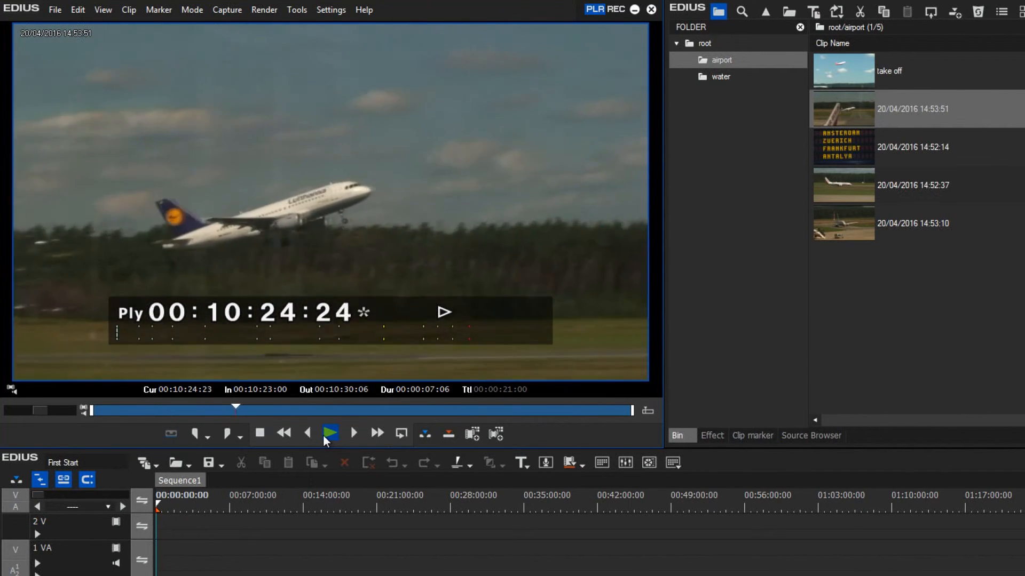
click(329, 433)
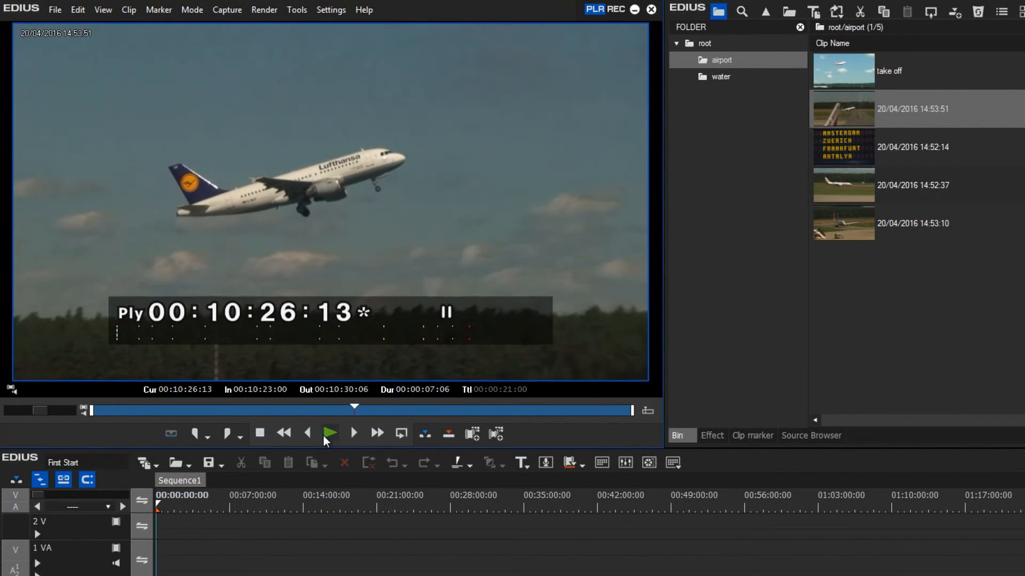